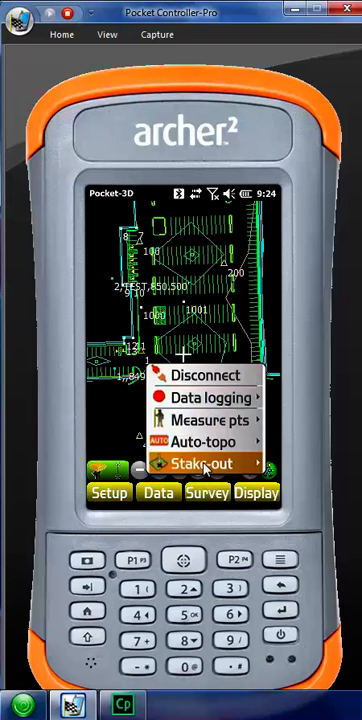
Start a stake-out from the Survey menu so the stored point list (1 NAIL, 100–400) appears
click(200, 464)
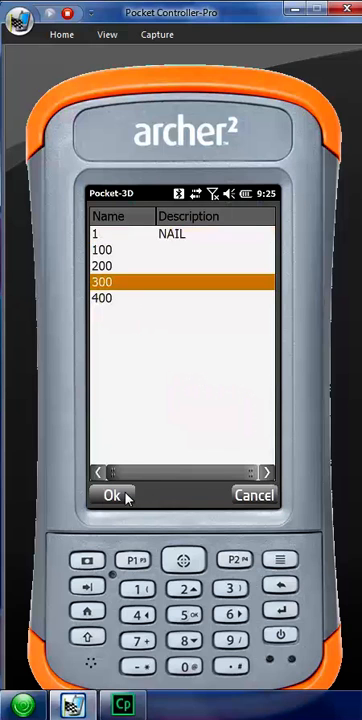
Confirm point 300 as the stake-out target, showing its offsets and 4.143 ft cut
click(110, 496)
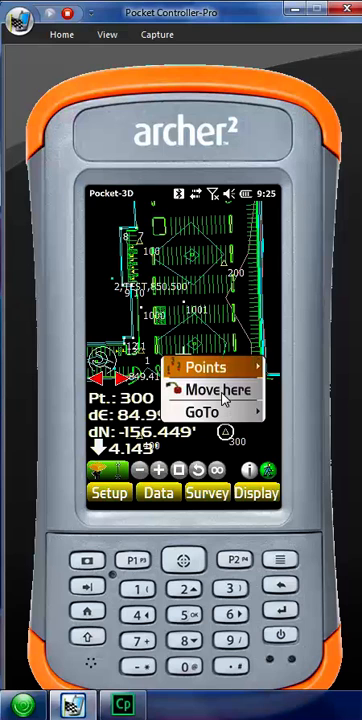
Move the working position beside point 300, leaving 0.179 ft east, −0.241 ft north and 4.143 ft cut
click(214, 388)
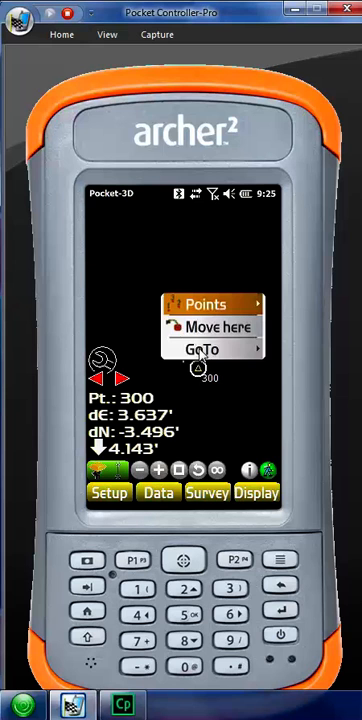
click(216, 326)
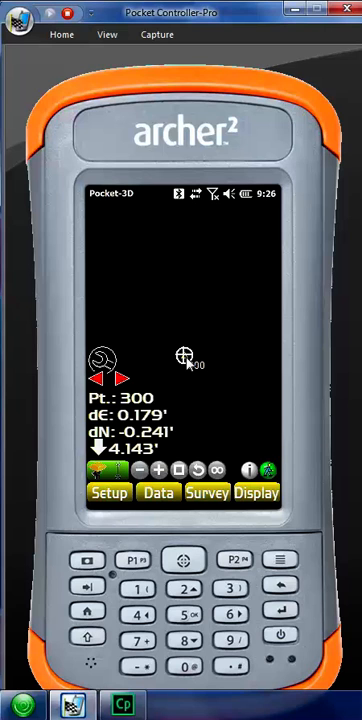
mouse_move(172, 376)
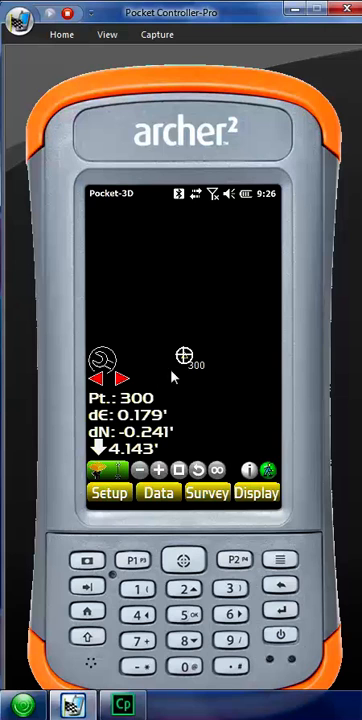
mouse_move(122, 390)
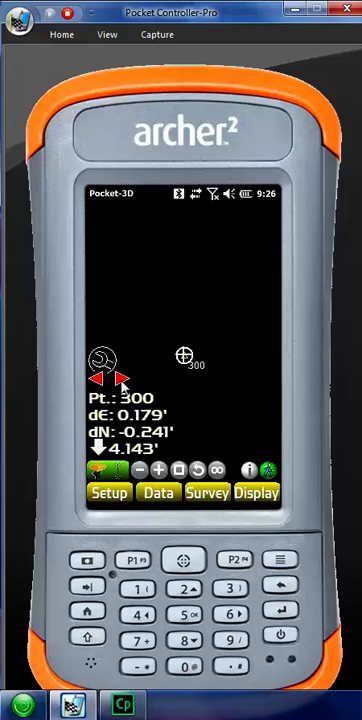
mouse_move(192, 380)
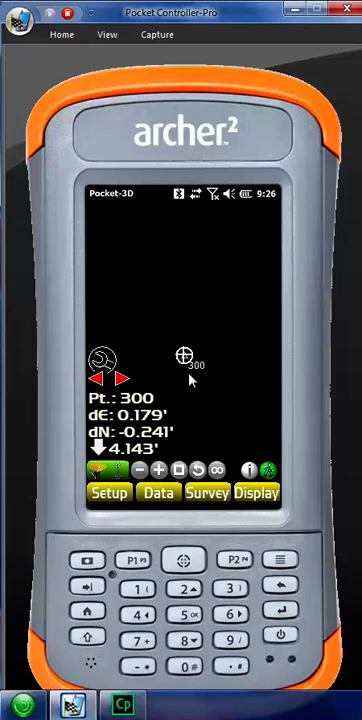
mouse_move(190, 412)
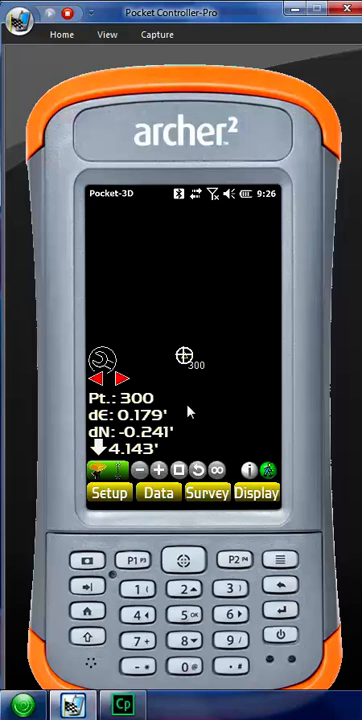